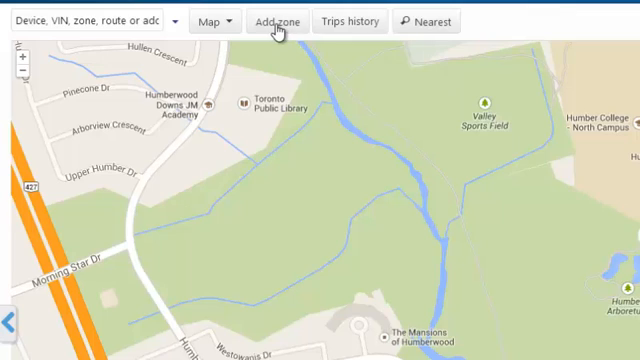
{"action": "mouse_move", "coordinate": [360, 20]}
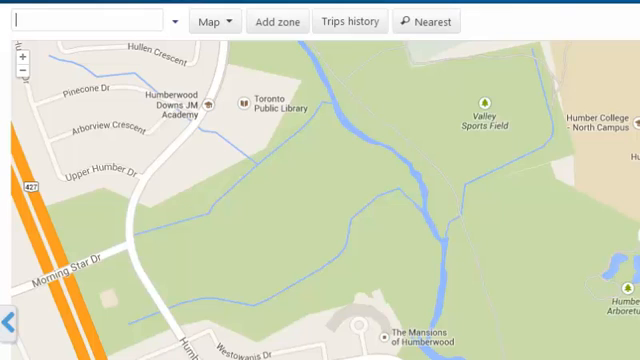
Step: Search the live map for '710 humb' to locate 710 Humberwood Blvd, Etobicoke
{"action": "type", "text": "710"}
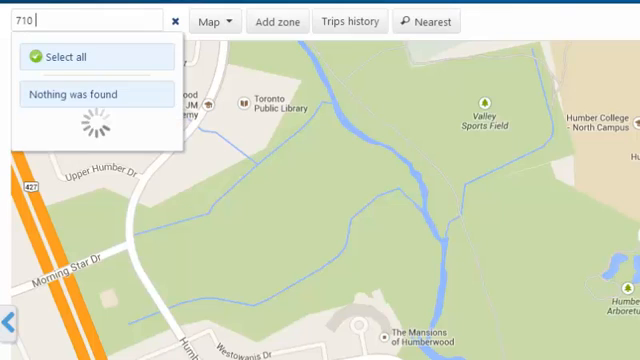
{"action": "type", "text": "humb"}
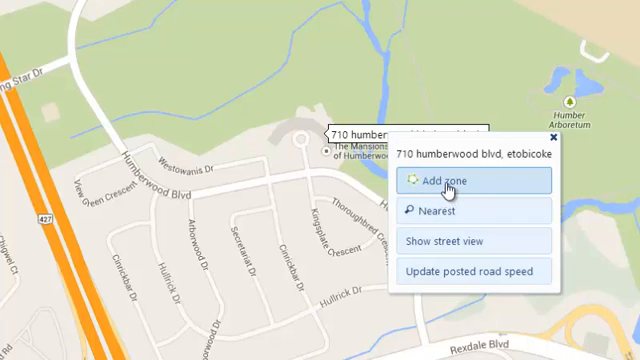
{"action": "mouse_move", "coordinate": [484, 190]}
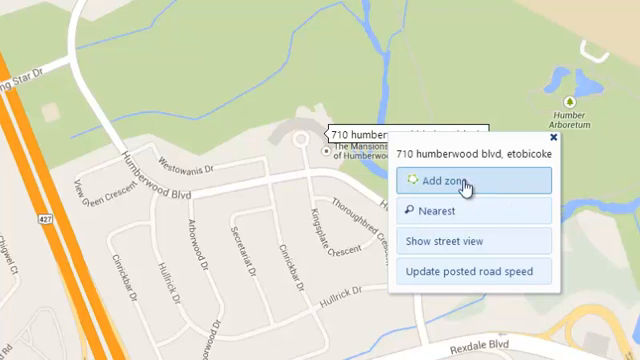
{"action": "mouse_move", "coordinate": [556, 140]}
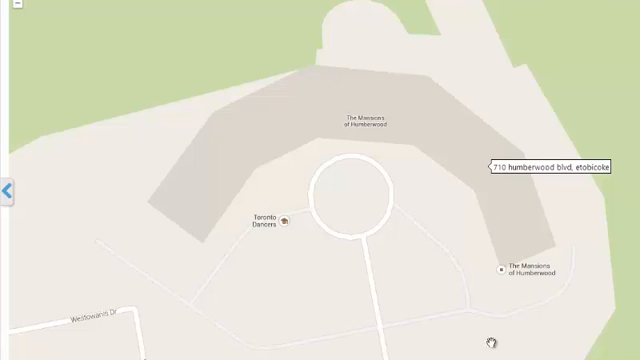
{"action": "mouse_move", "coordinate": [66, 212]}
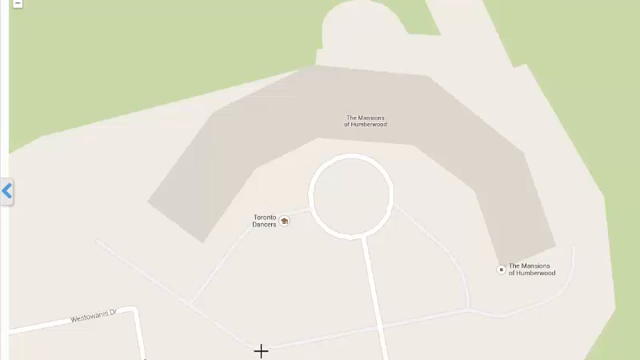
Step: Trace a polygon zone boundary around the building at 710 Humberwood Blvd
{"action": "left_click_drag", "start_coordinate": [264, 344], "coordinate": [464, 306]}
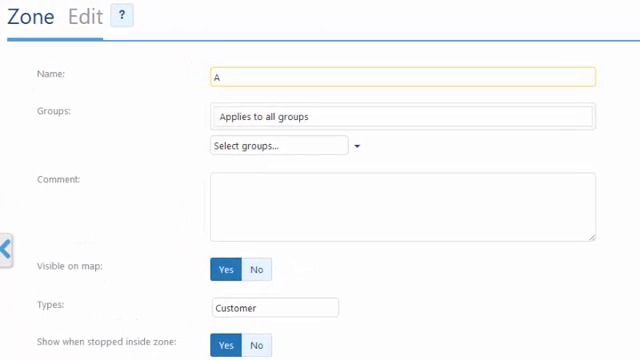
Step: Name the zone 'ABC Company', keep Visible on map at Yes, and reach the Types list for Customer
{"action": "type", "text": "BC"}
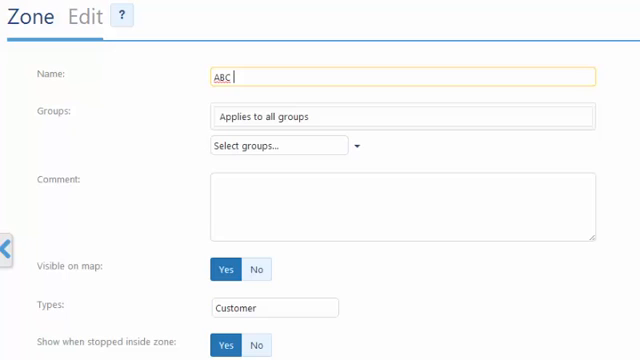
{"action": "type", "text": "Company"}
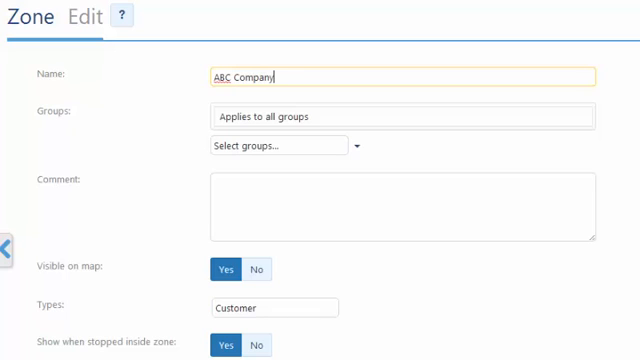
{"action": "mouse_move", "coordinate": [268, 136]}
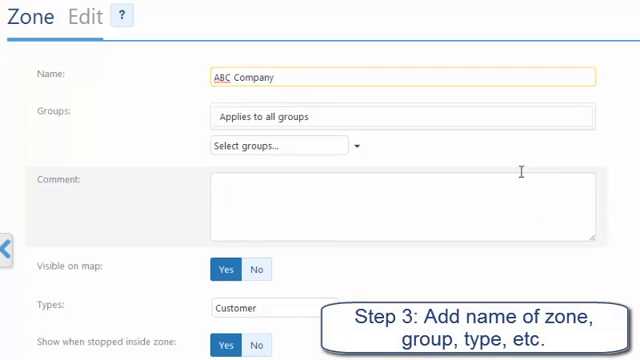
{"action": "mouse_move", "coordinate": [280, 146]}
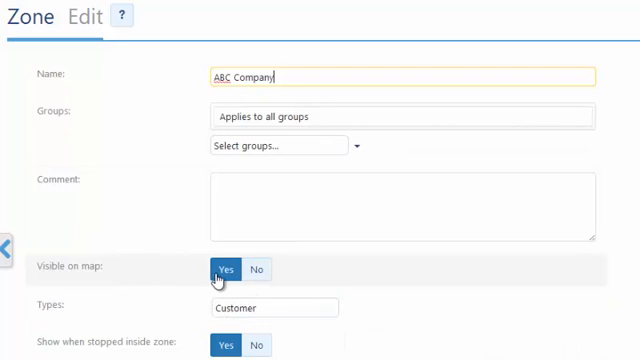
{"action": "scroll", "scroll_direction": "down", "scroll_amount": 3}
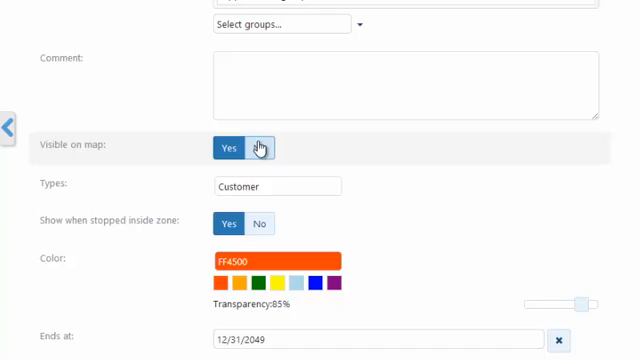
{"action": "scroll", "scroll_direction": "down", "scroll_amount": 3}
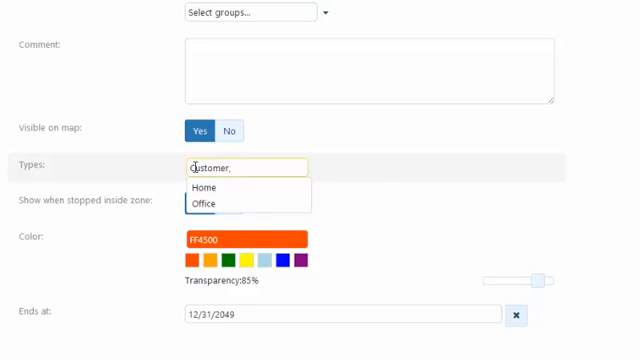
{"action": "mouse_move", "coordinate": [248, 168]}
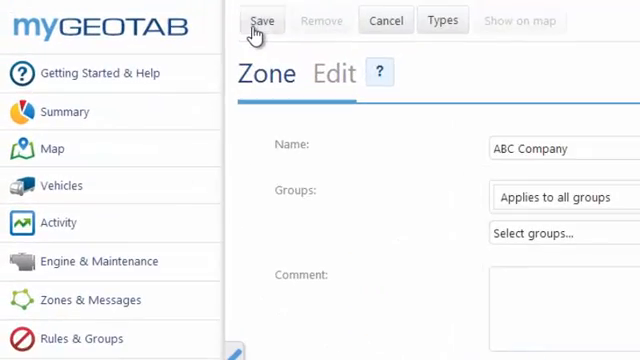
Step: Save the ABC Company zone so it appears shaded on the map
{"action": "left_click", "coordinate": [260, 20]}
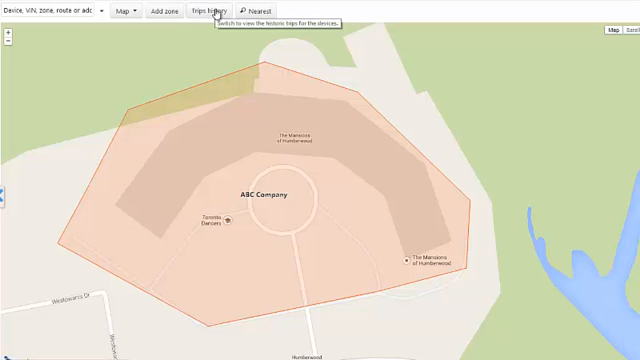
Step: Show the trips history for all vehicles
{"action": "left_click", "coordinate": [208, 12]}
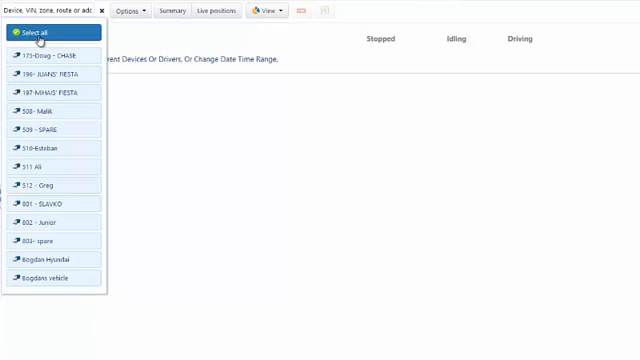
{"action": "left_click", "coordinate": [44, 32]}
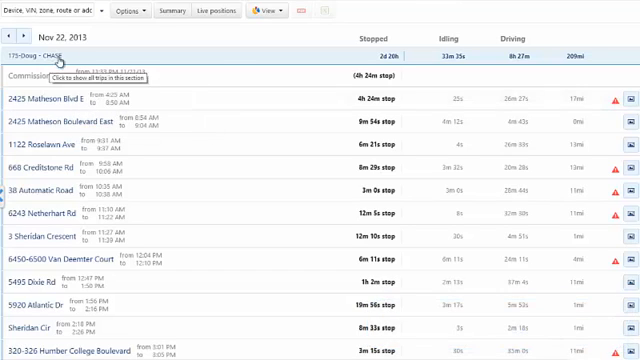
{"action": "scroll", "scroll_direction": "down", "scroll_amount": 3}
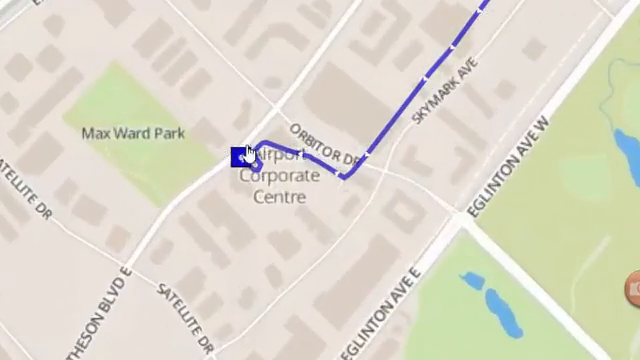
Step: Inspect a trip's stop near Airport Corporate Centre with its arrival time and address
{"action": "left_click", "coordinate": [240, 156]}
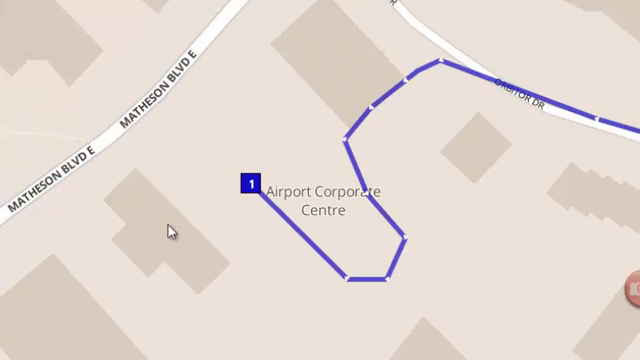
{"action": "mouse_move", "coordinate": [250, 236]}
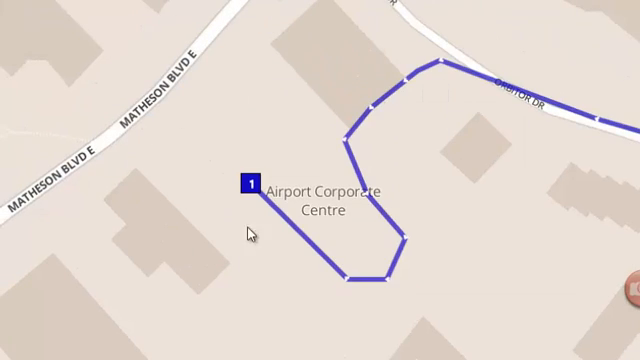
{"action": "left_click", "coordinate": [250, 184]}
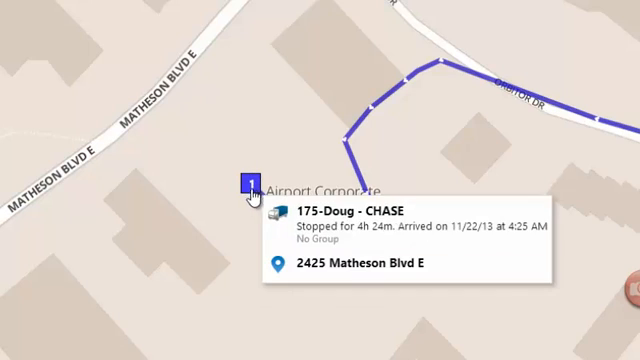
{"action": "left_click", "coordinate": [248, 188]}
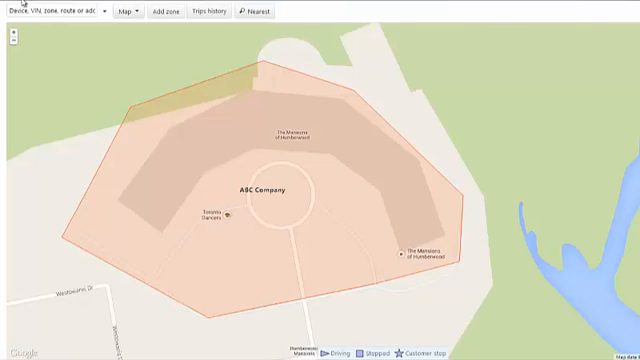
Step: Reach the Import Zones page under Zones & Messages
{"action": "left_click", "coordinate": [10, 10]}
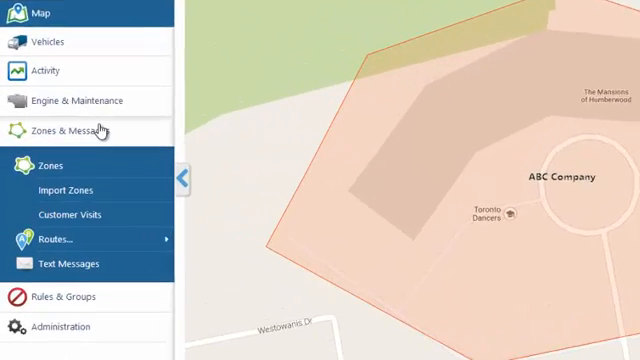
{"action": "mouse_move", "coordinate": [68, 186]}
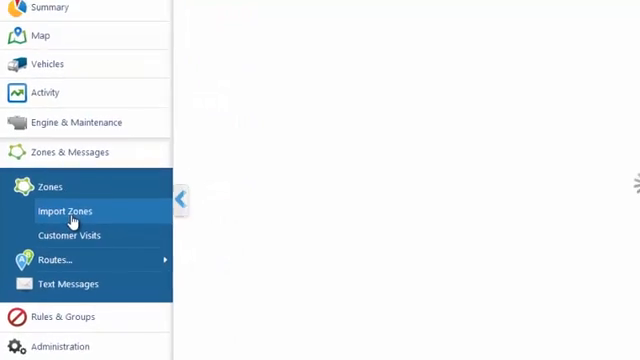
{"action": "left_click", "coordinate": [62, 212]}
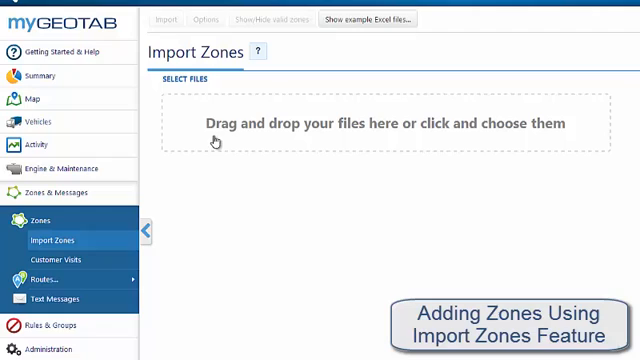
{"action": "mouse_move", "coordinate": [236, 192]}
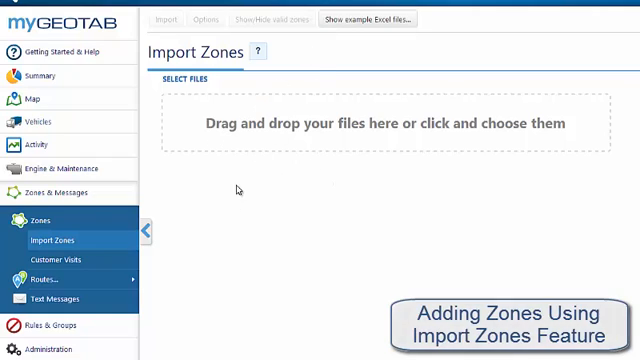
{"action": "mouse_move", "coordinate": [416, 132]}
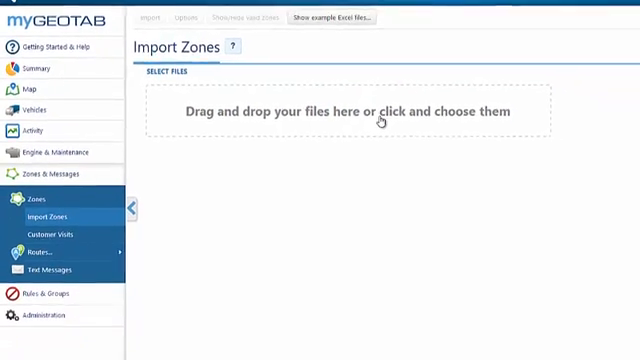
Step: Review the example Excel layout with name, latitude, longitude and address columns
{"action": "left_click", "coordinate": [360, 110]}
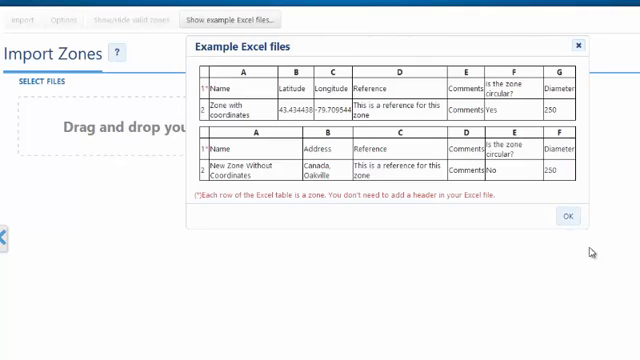
{"action": "left_click", "coordinate": [572, 216]}
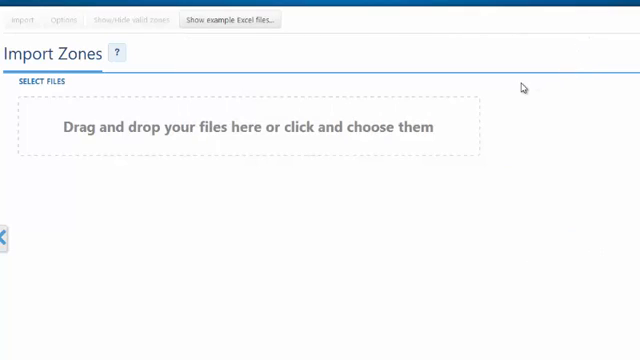